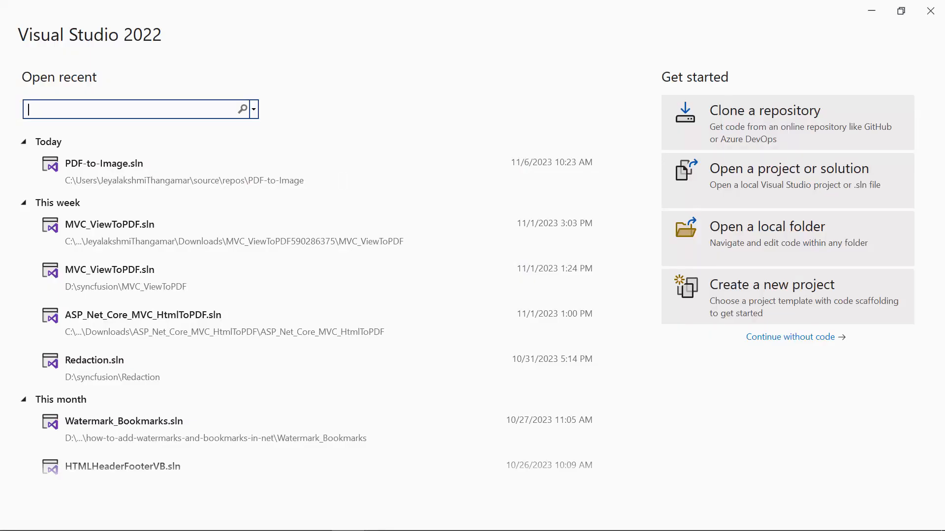
Start a new project from the Visual Studio start window and pick the C# Console App template.
click(787, 297)
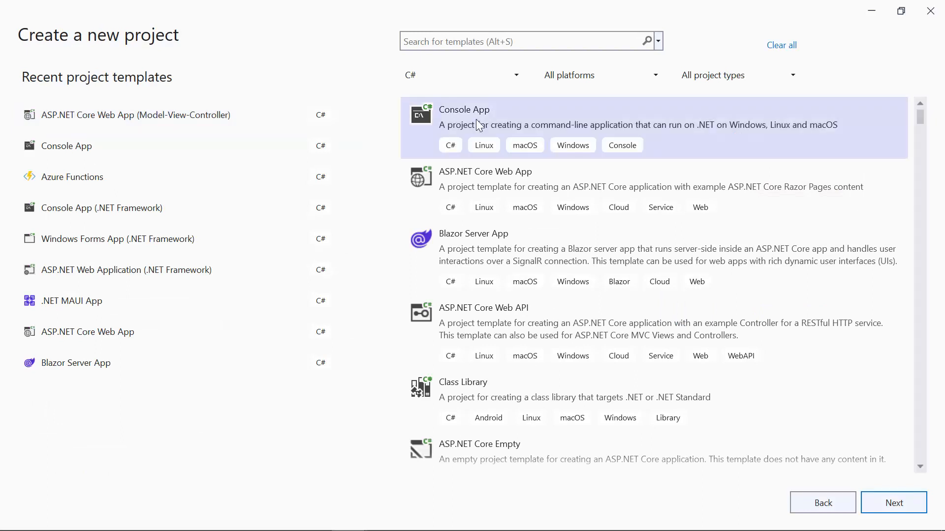
mouse_move(894, 503)
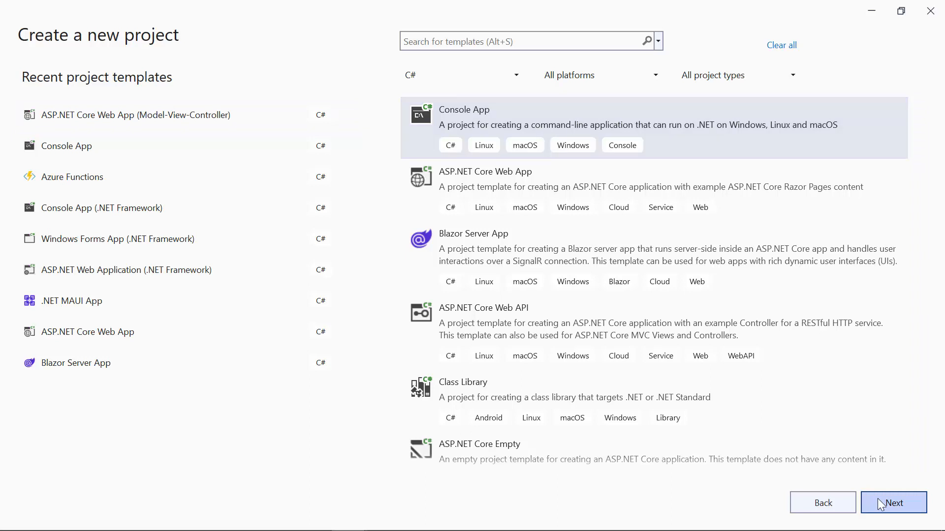
Create the PDF-to-Image console project in D:\syncfusion targeting .NET 7.0.
click(894, 503)
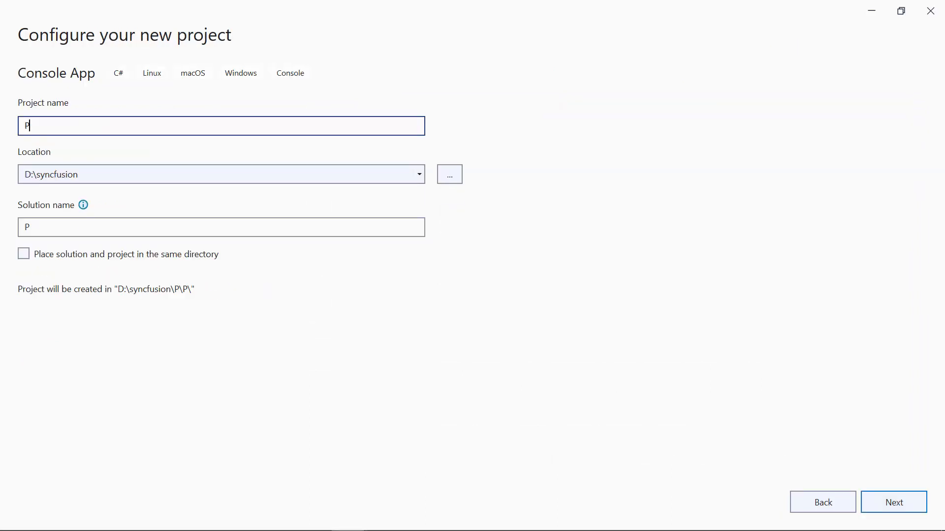
text(DF-to-Imag)
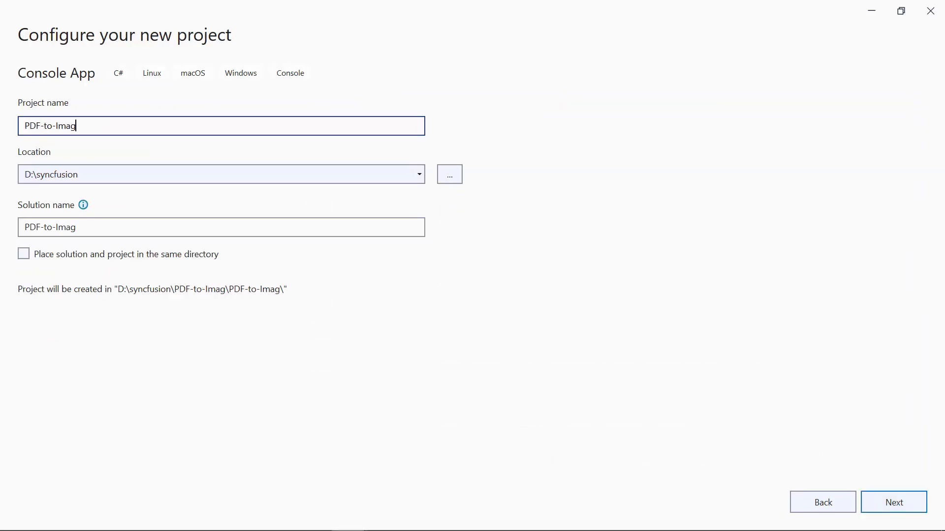
text(e)
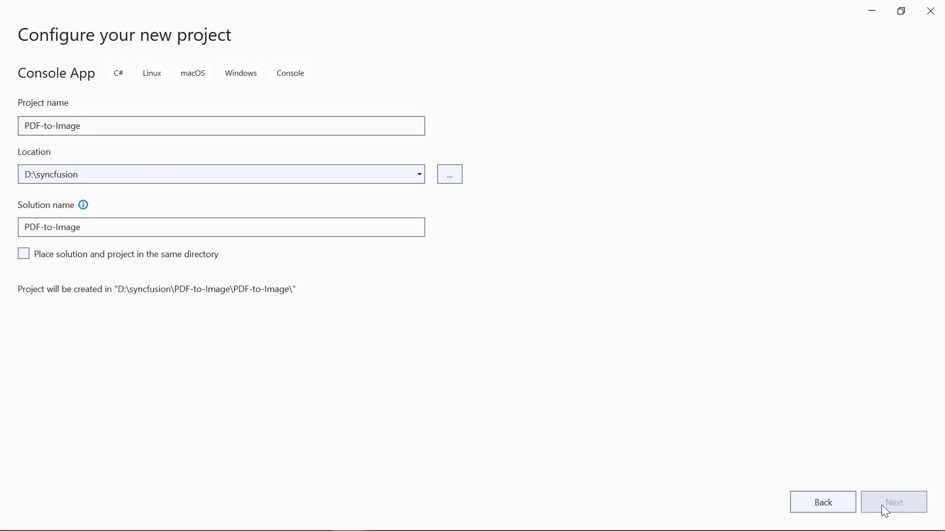
click(894, 502)
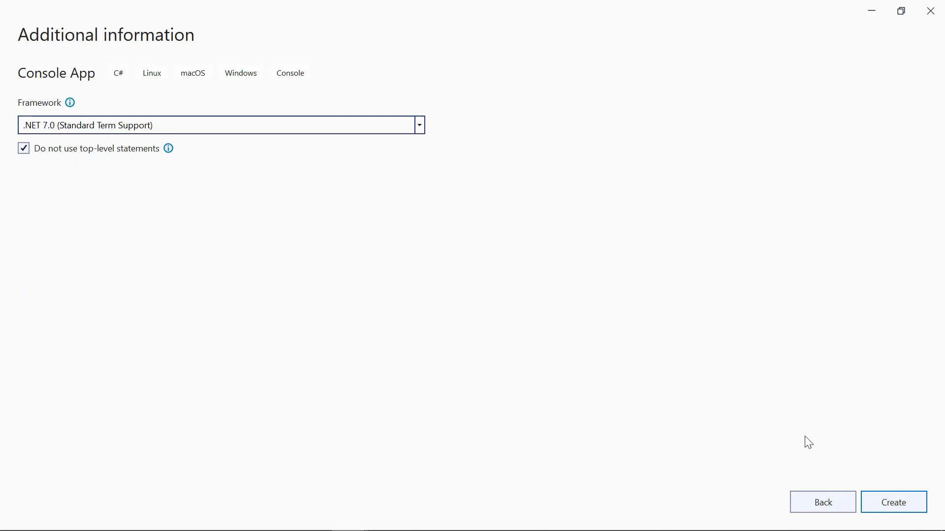
click(894, 502)
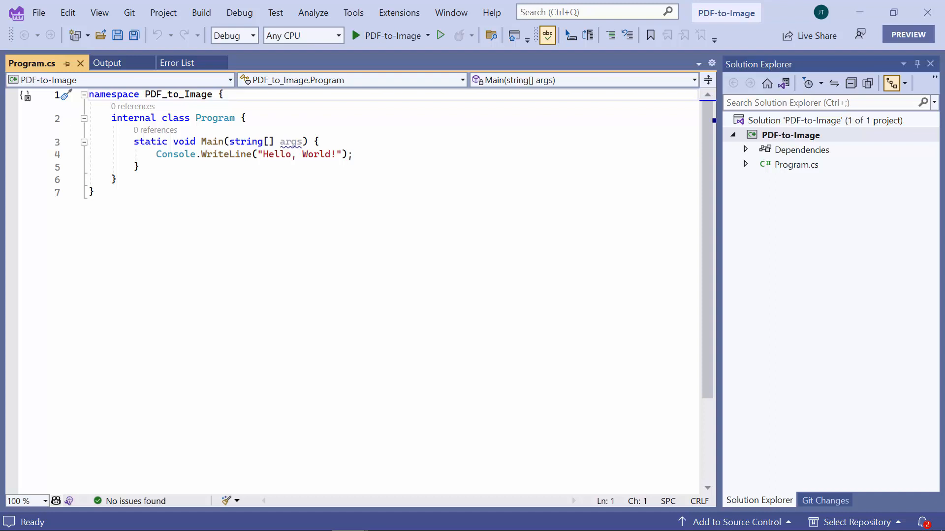
Search NuGet Package Manager for Syncfusion.PdfToImageConverter.Net for the PDF-to-Image project.
click(790, 134)
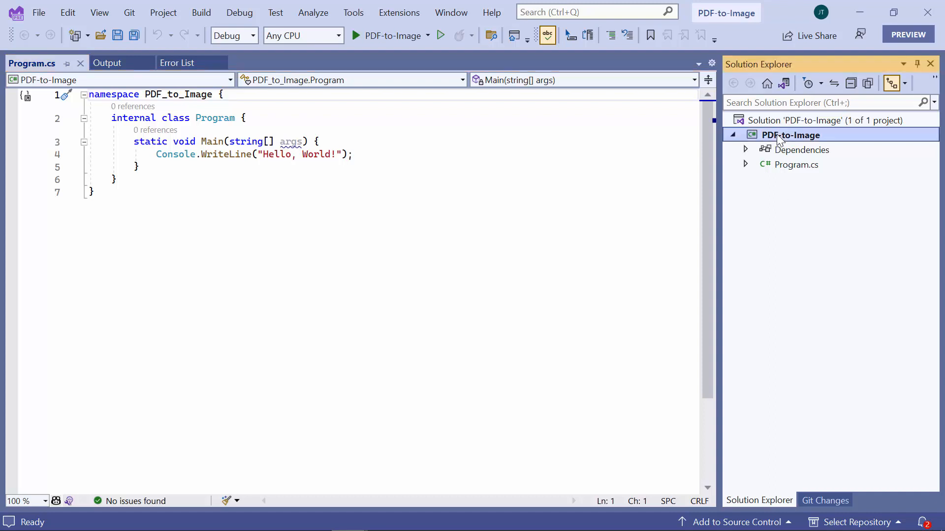
right_click(790, 135)
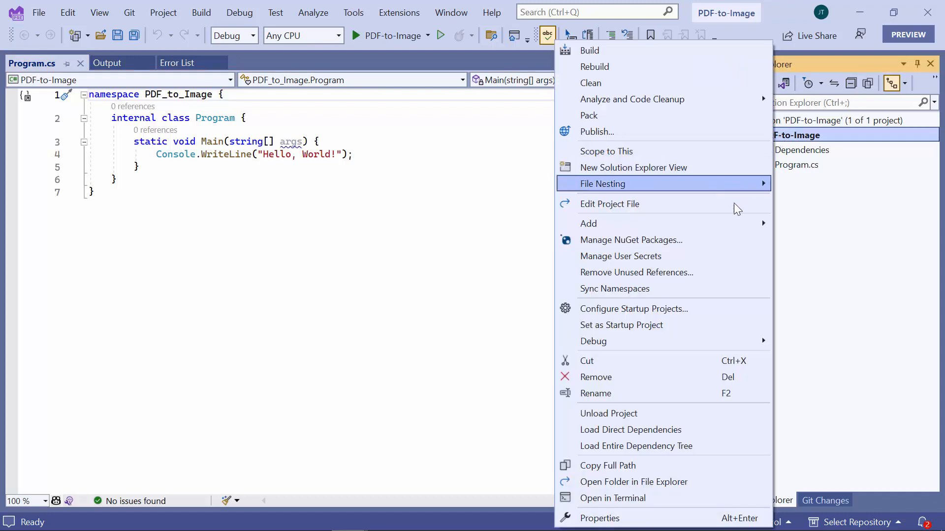
click(632, 239)
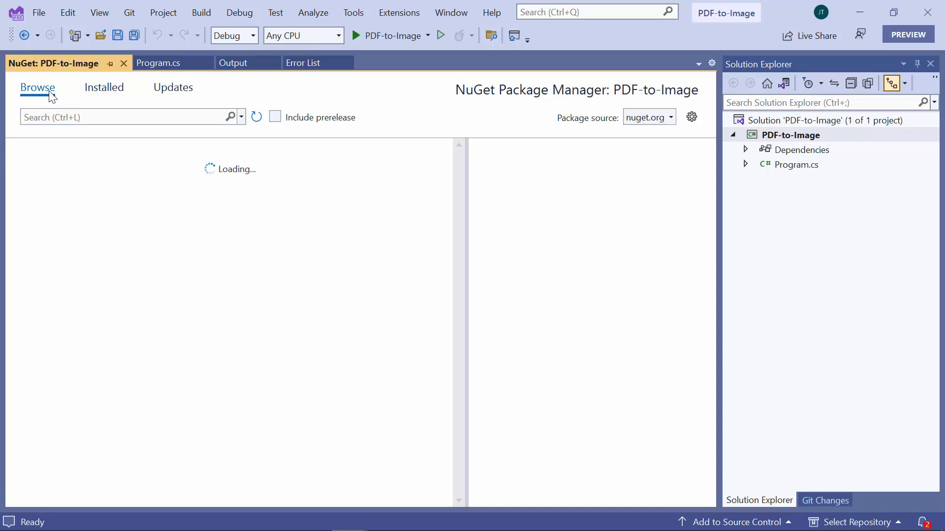
text(S)
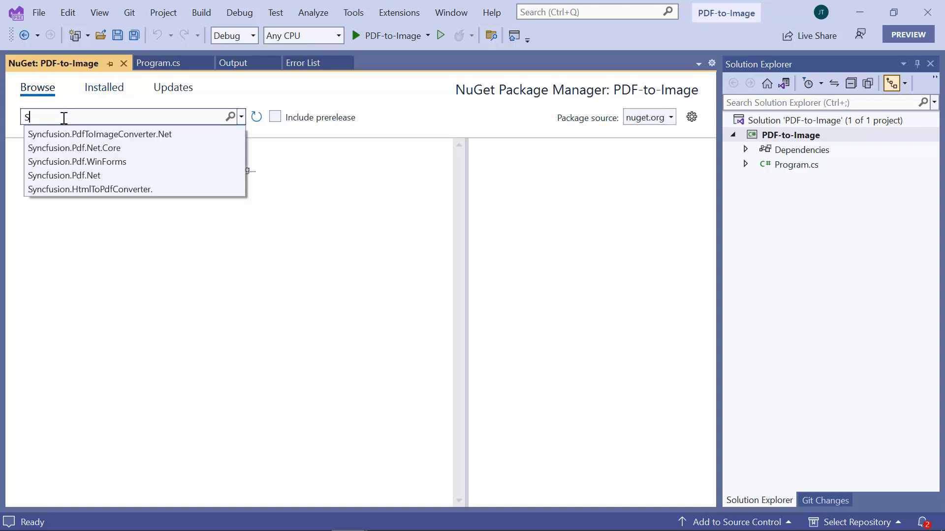
text(ync)
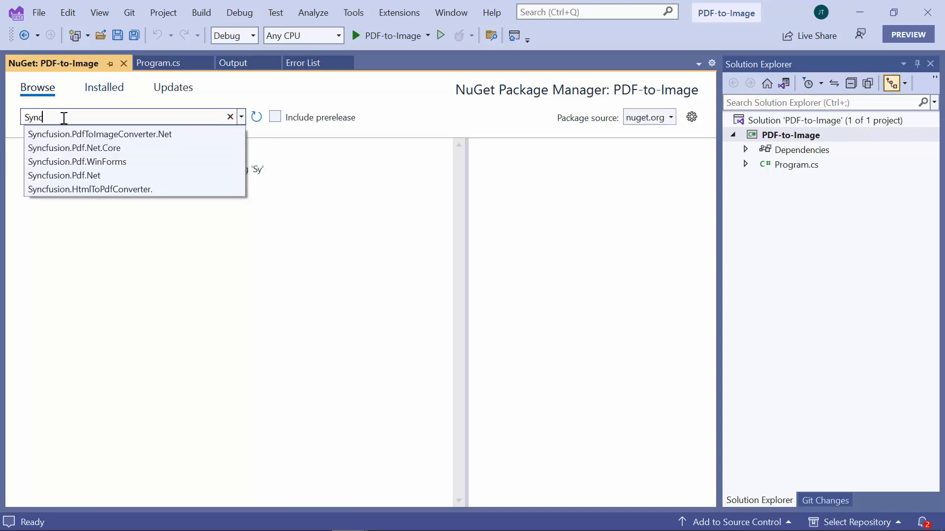
click(100, 134)
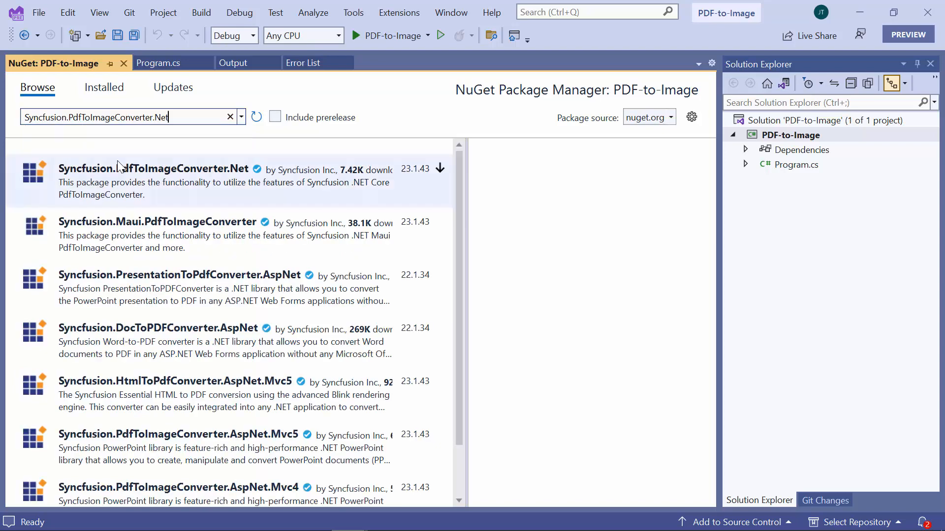
Install Syncfusion.PdfToImageConverter.Net, accept its licenses, and confirm the Error List shows no errors.
click(154, 168)
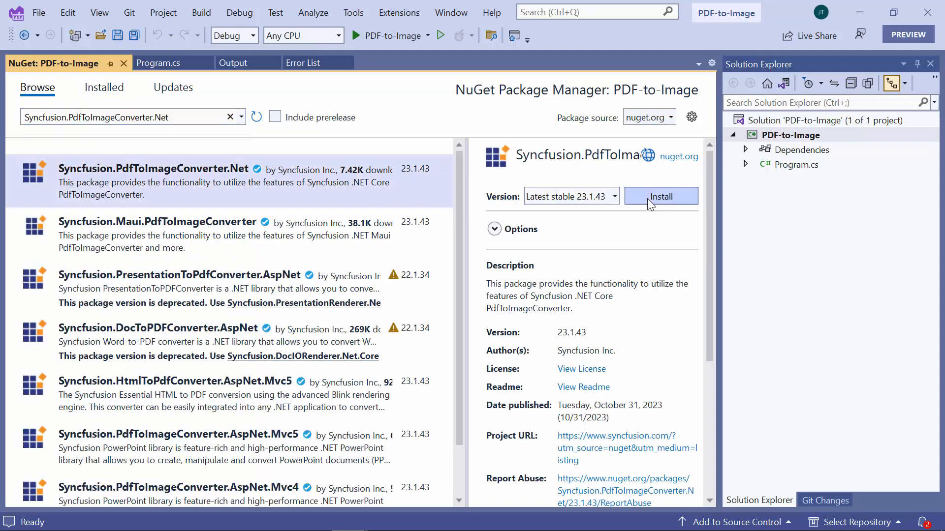
click(660, 196)
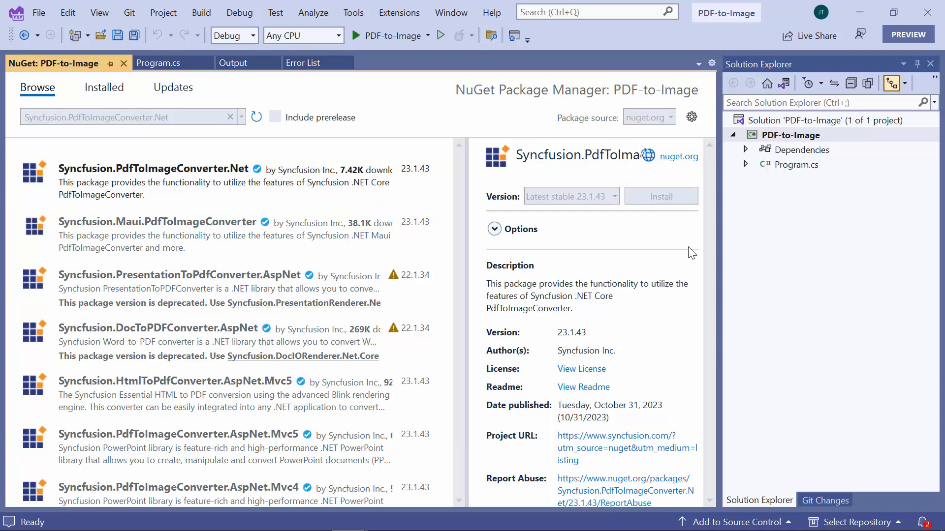
click(661, 196)
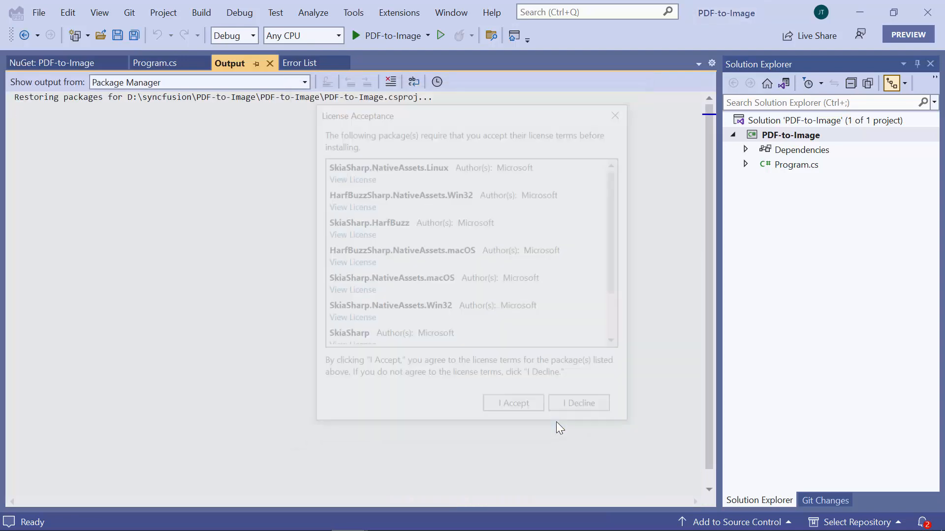
click(512, 403)
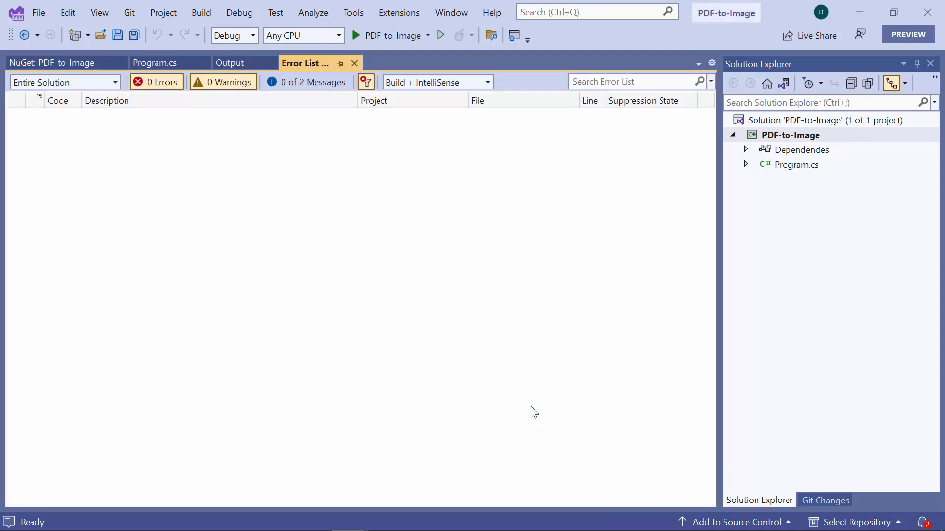
click(746, 150)
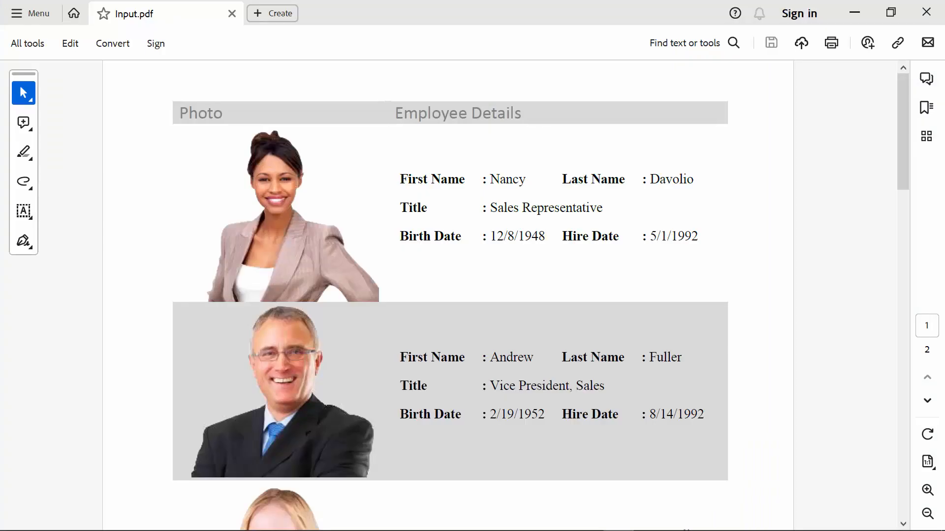
Scroll through both employee-details pages of Input.pdf in Acrobat.
scroll(down, 3)
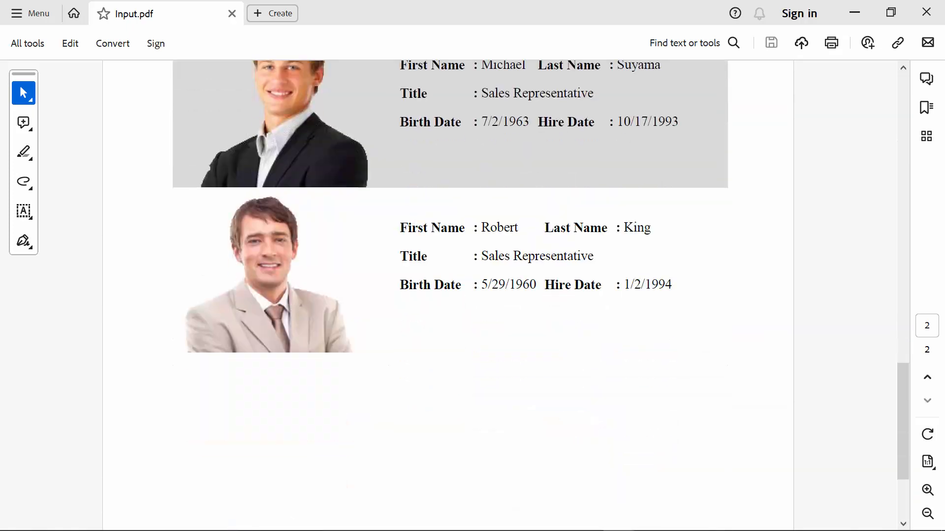
scroll(up, 3)
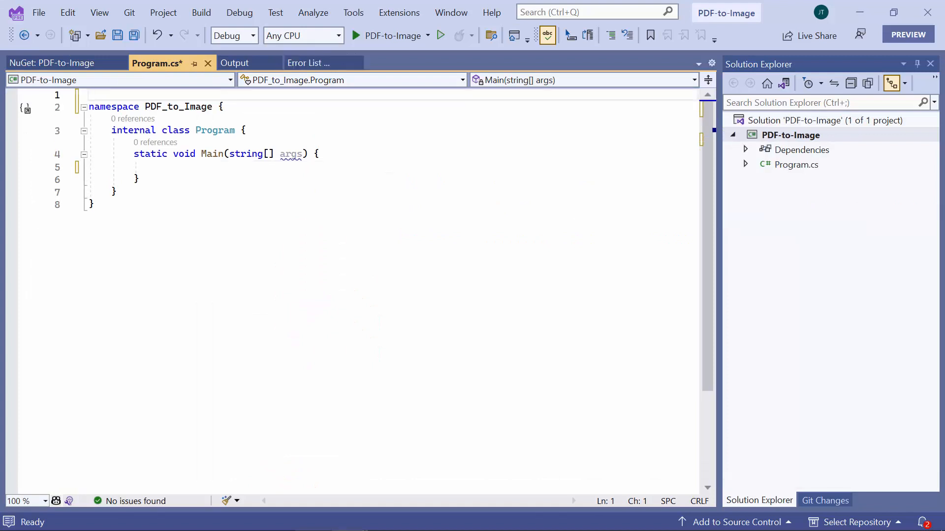
Import Syncfusion.PdfToImageConverter and create a PdfToImageConverter instance named imageConverter.
text(u)
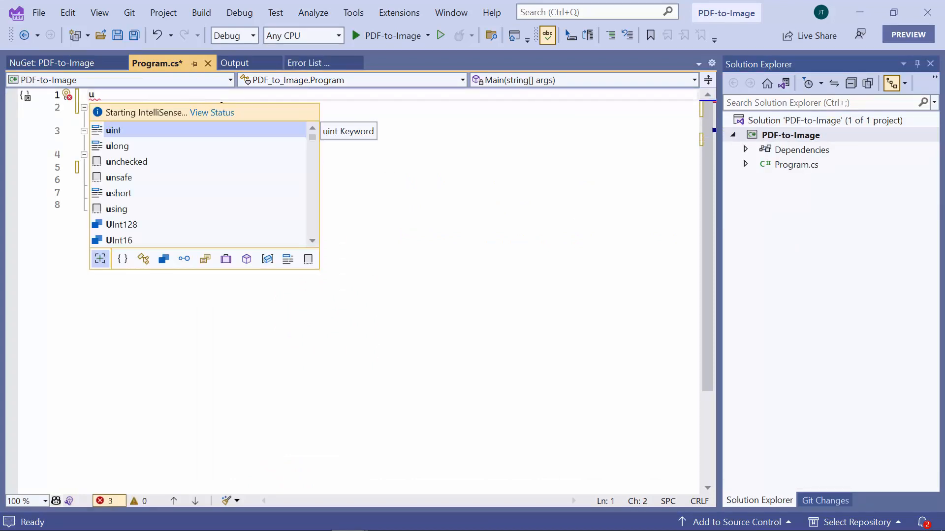
text(sing Syncfusion)
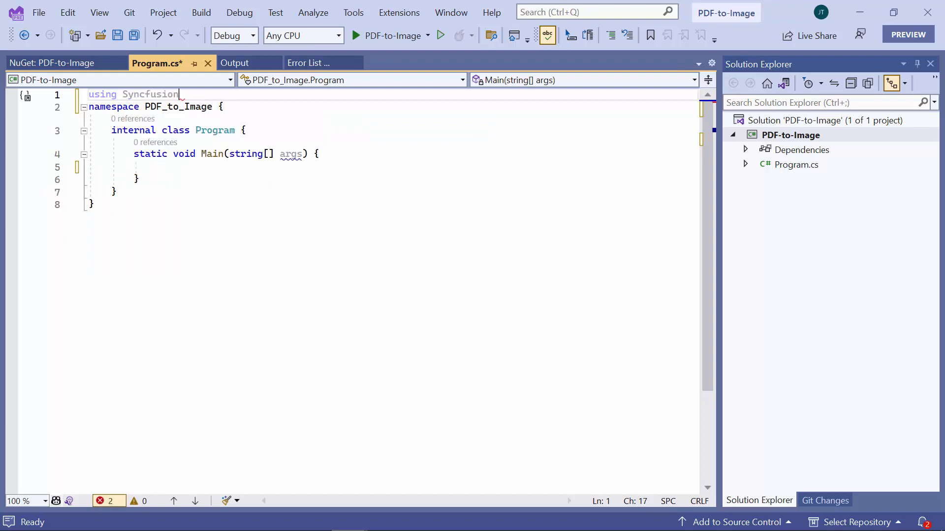
text(.PdfToImageConverter;)
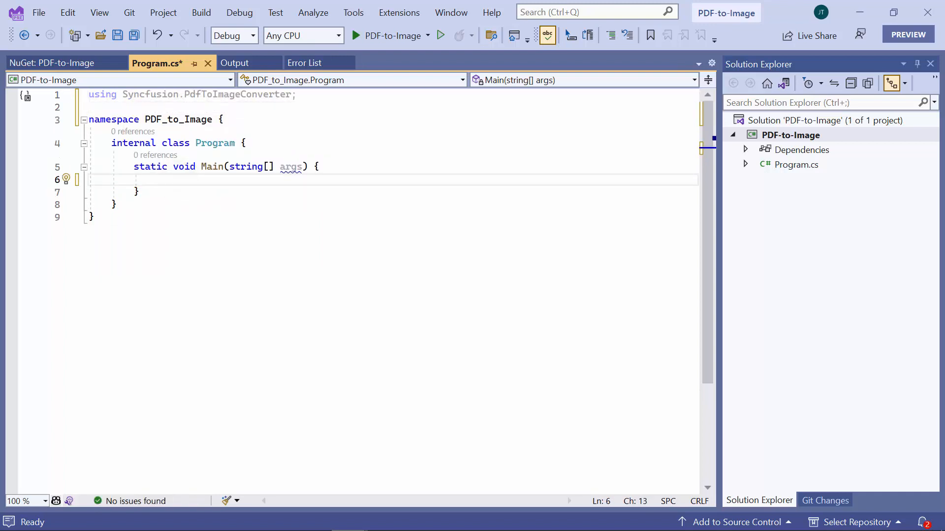
text(PdfToImageConverter converter = new PdfToImageConverter();)
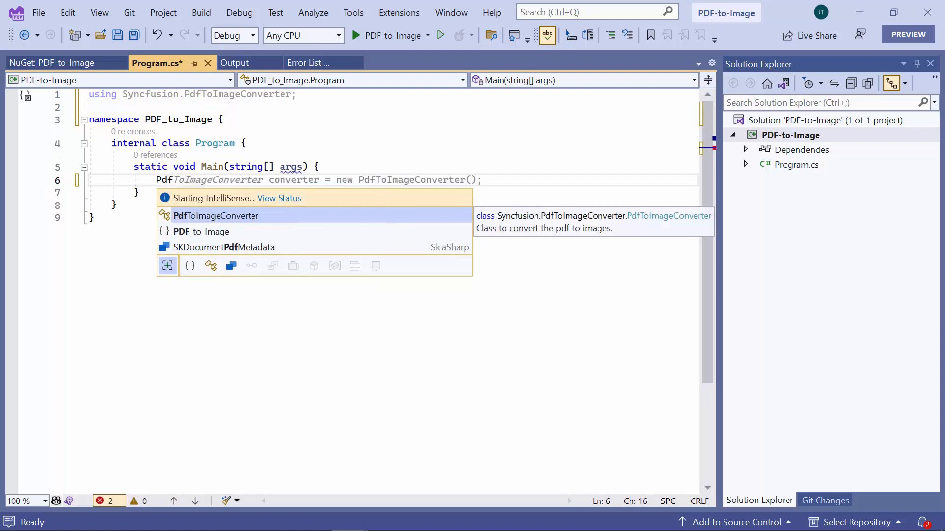
text(ima)
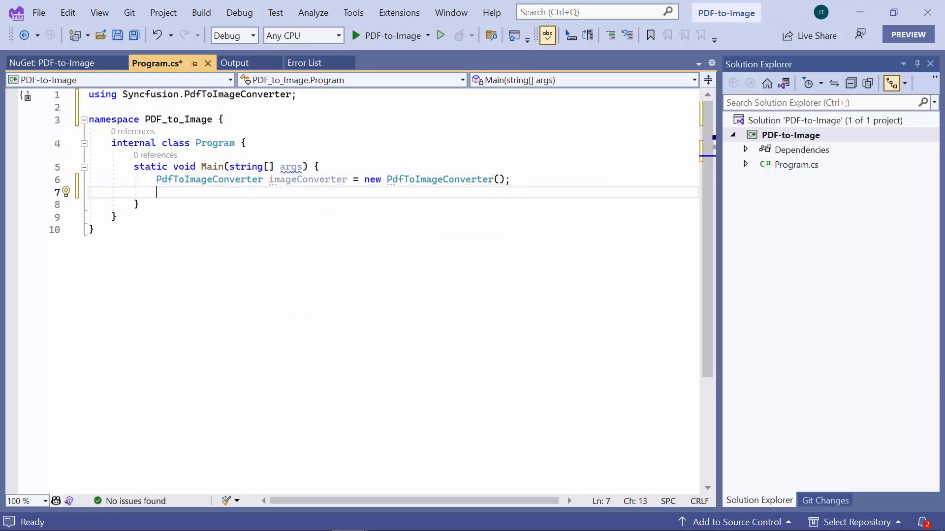
Open ../../../Input.pdf as a FileStream and load it with imageConverter.Load(inputStream).
text(Filest)
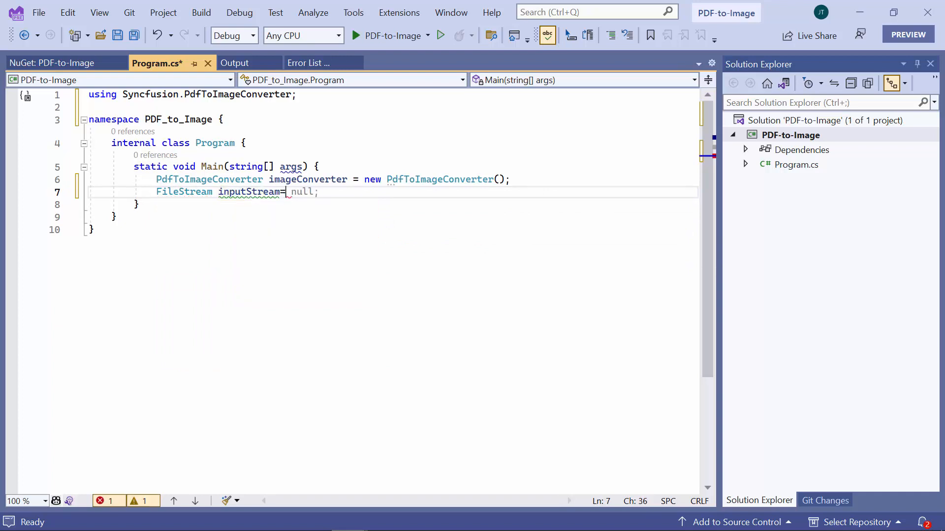
text(new FileStream())
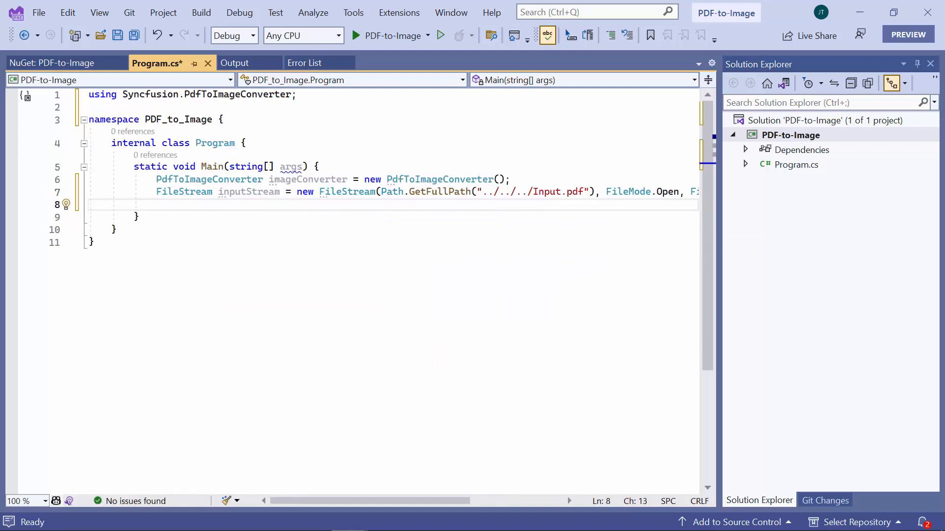
text(imageConverter.Load(inputStream);)
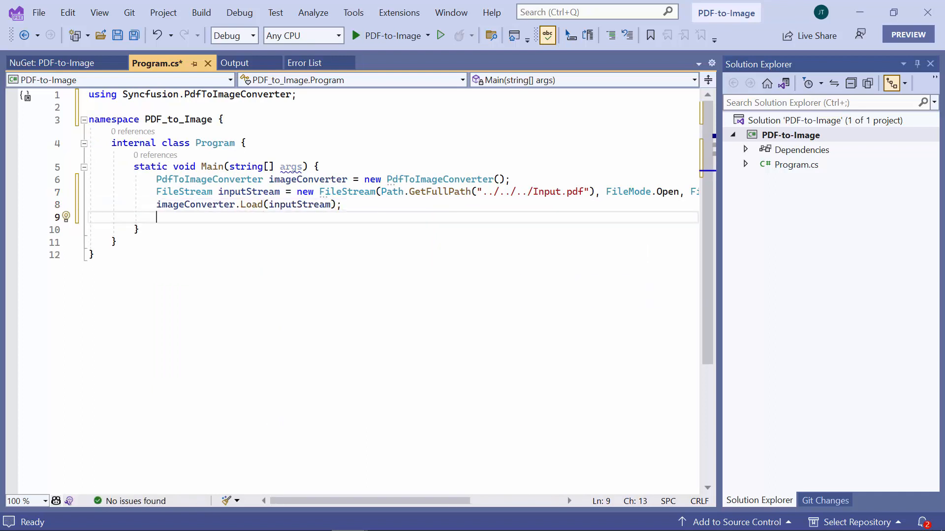
Convert pages 0 to PageCount-1 into a Stream[] outputStream with imageConverter.Convert.
text(Stream)
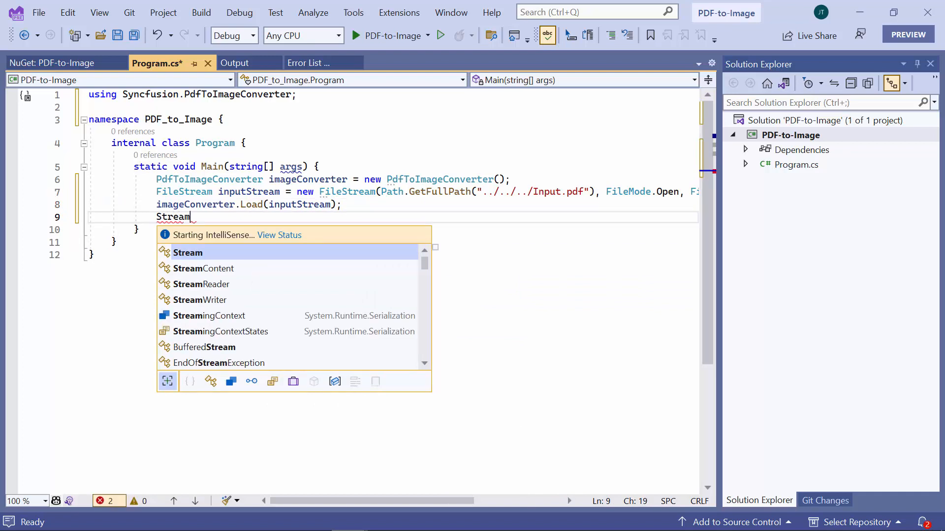
text([] outputStrea)
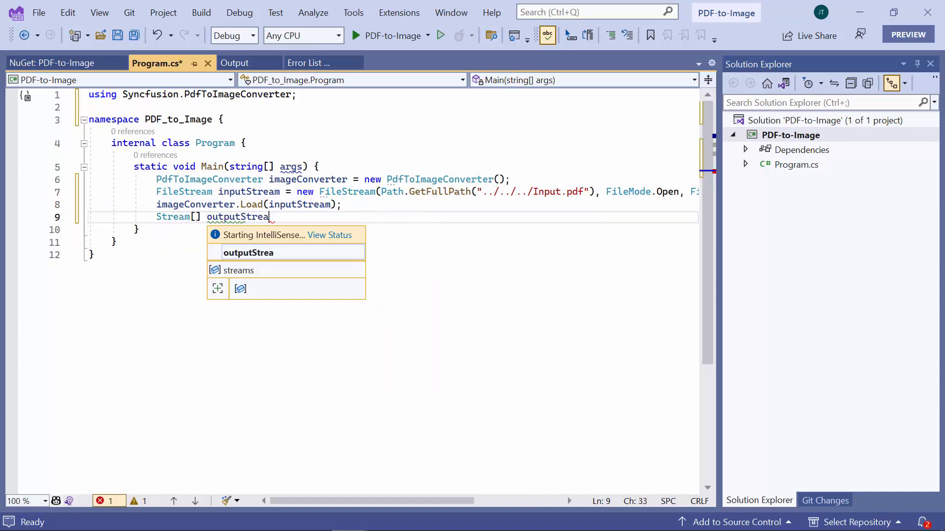
text(=imageConverter)
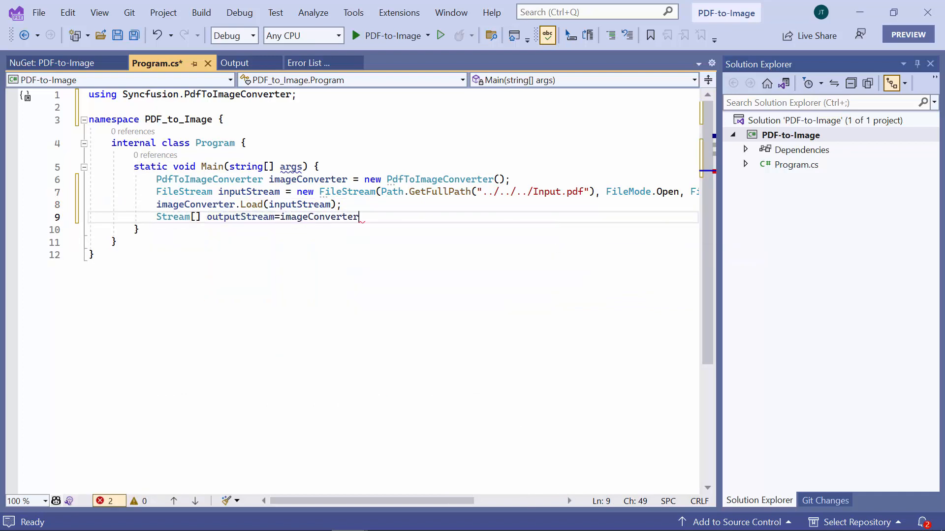
text(.Convert())
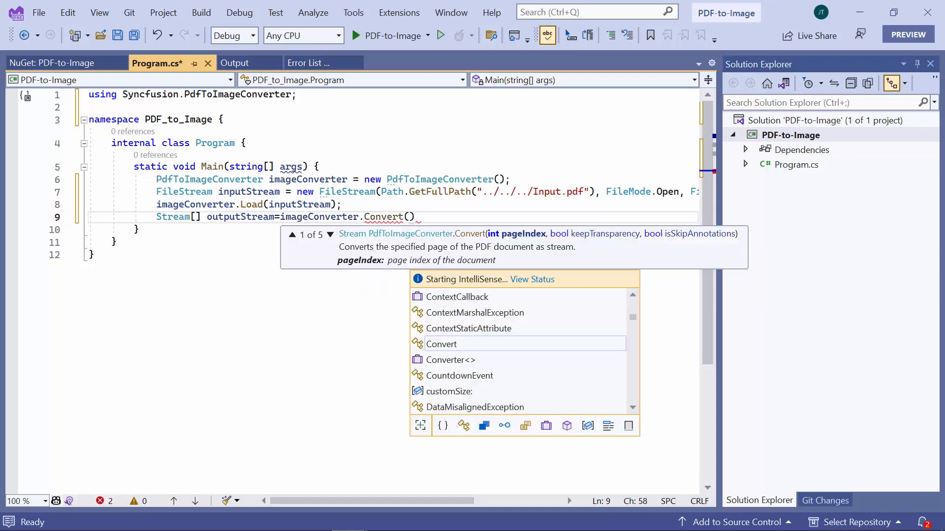
text(0,imageConverter.)
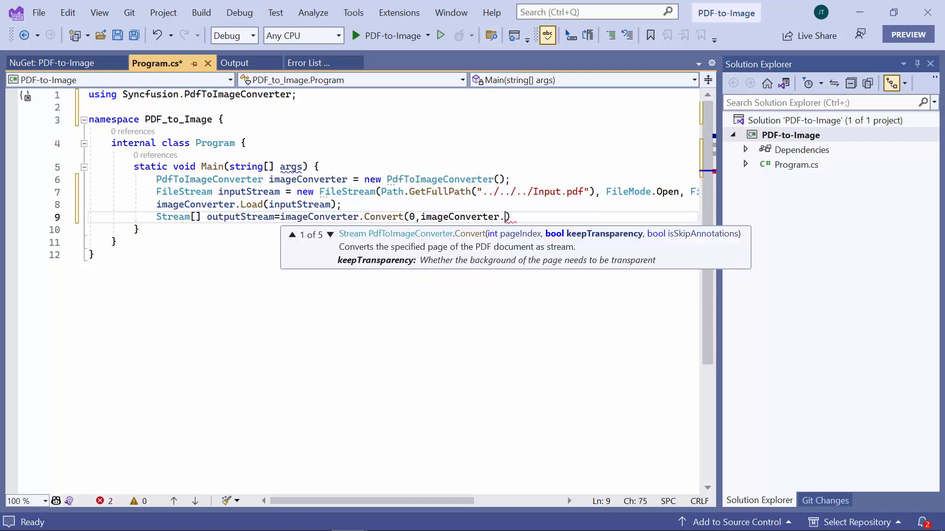
text(PageCount-1))
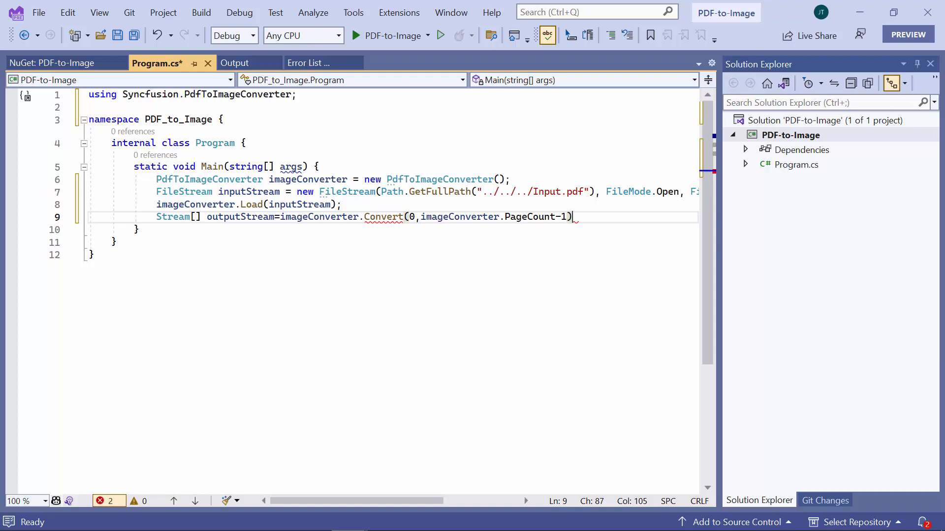
text(false, false)
text(for(int i=0;i<outputStream)
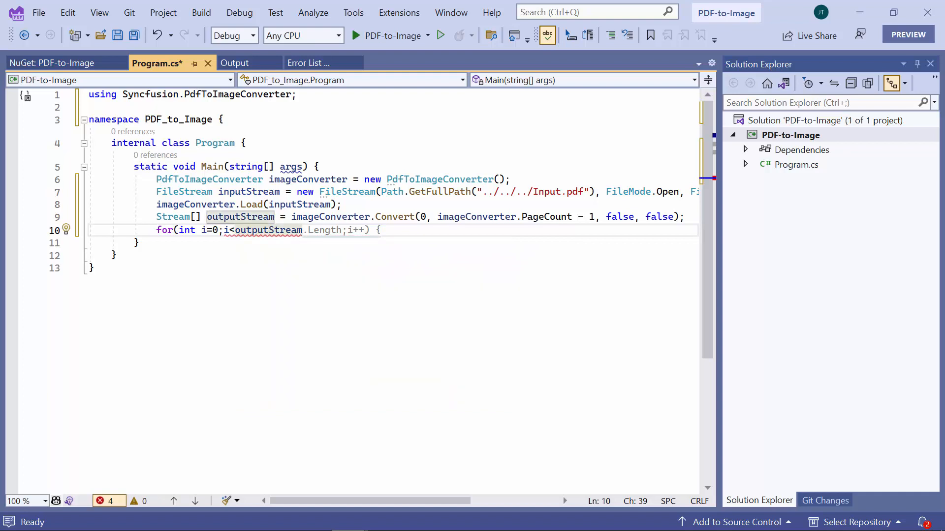
Write each outputStream[i] to sample-i.png with File.WriteAllBytes, then save and run.
key(enter)
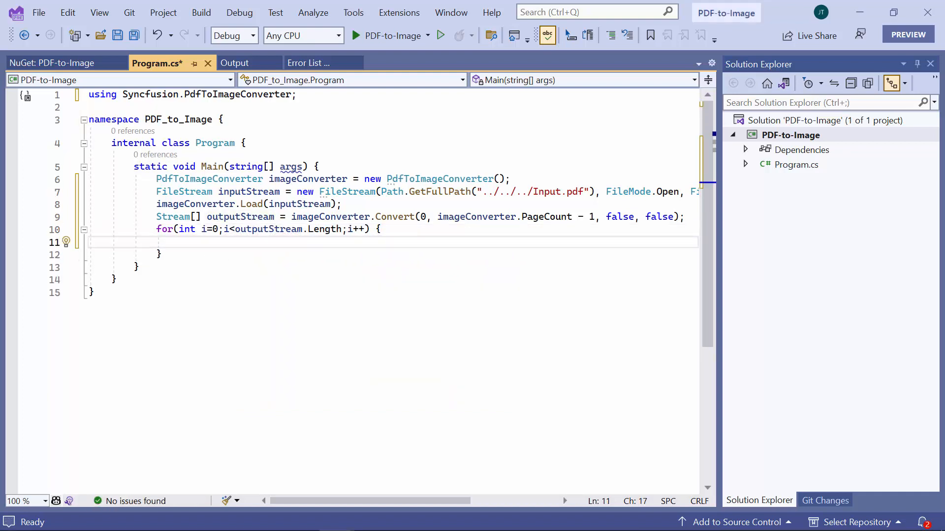
text(File.WriteAllBytes(")
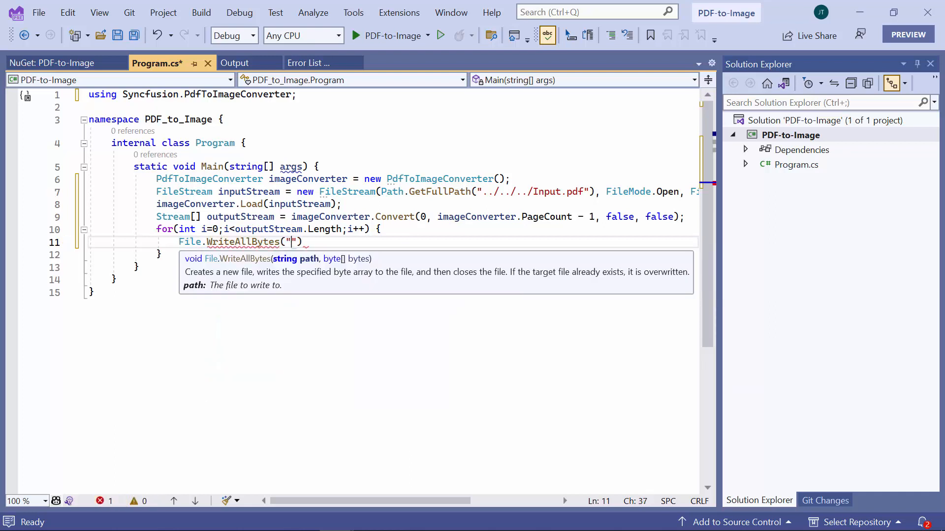
text(sample-" +i)
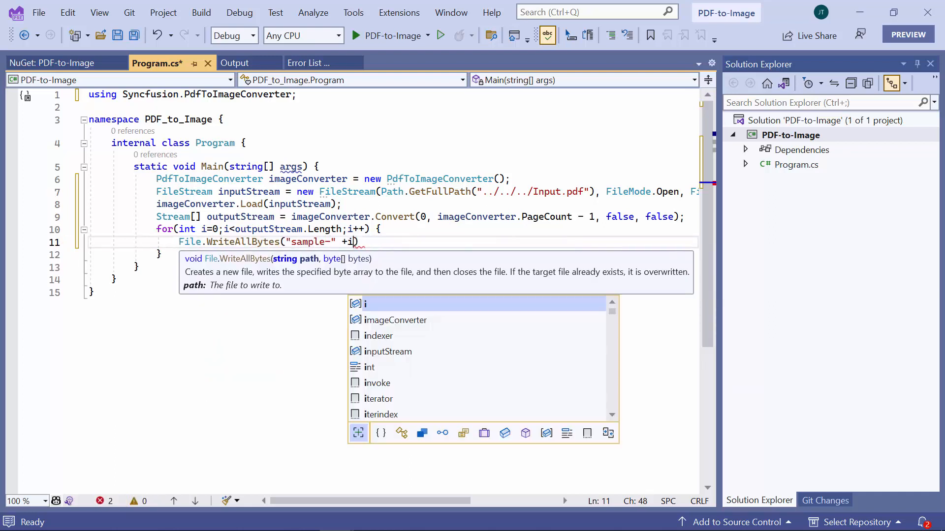
text(+ ".png", ReadToEnd(outputStream[i])))
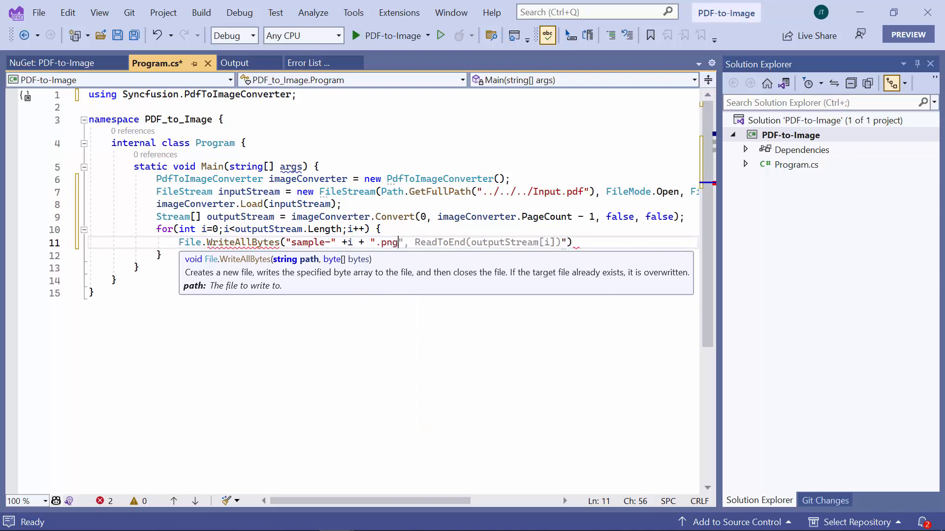
text((outputStream[i] as MemoryStream).ToArray())
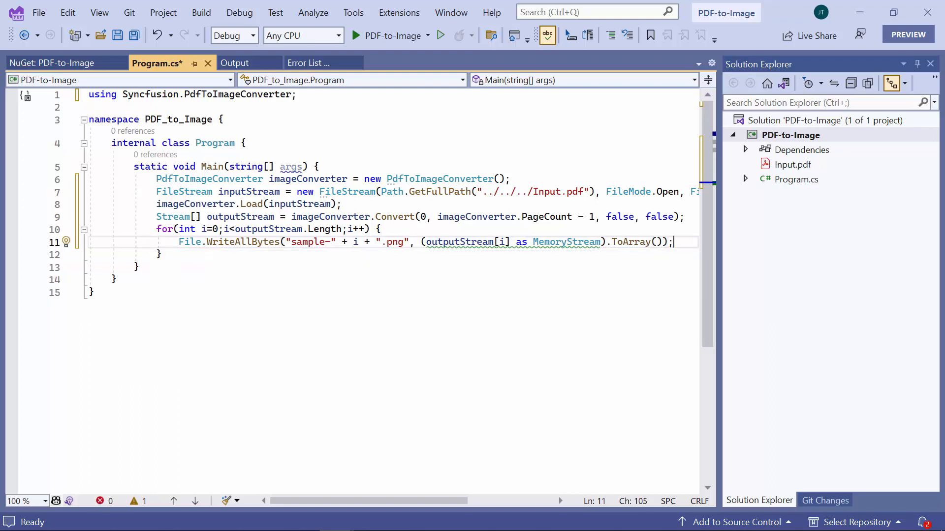
key(ctrl+s)
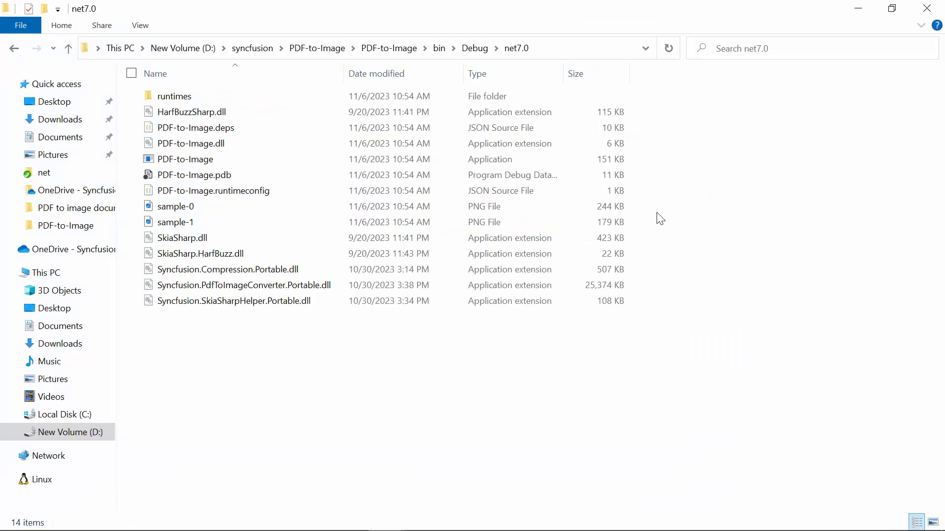
mouse_move(646, 210)
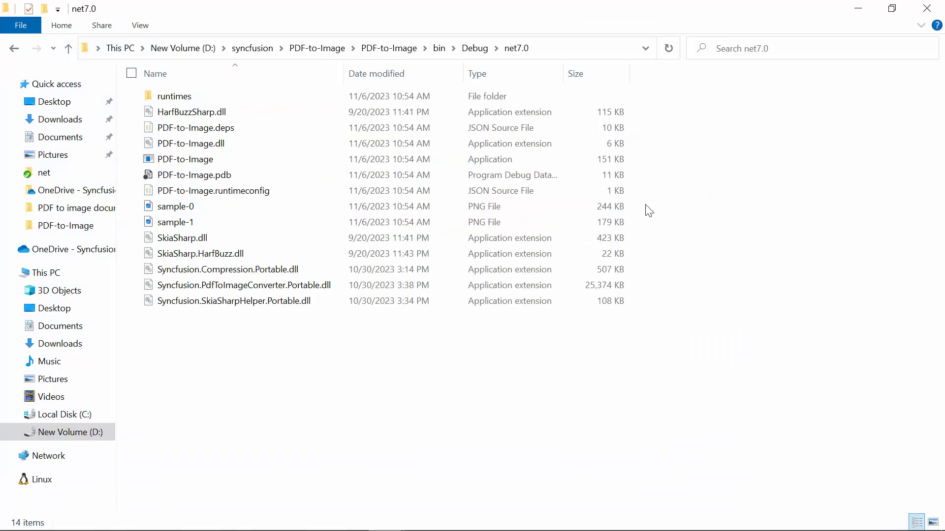
Open sample-0.png from the net7.0 output folder to view the converted first page.
double_click(176, 206)
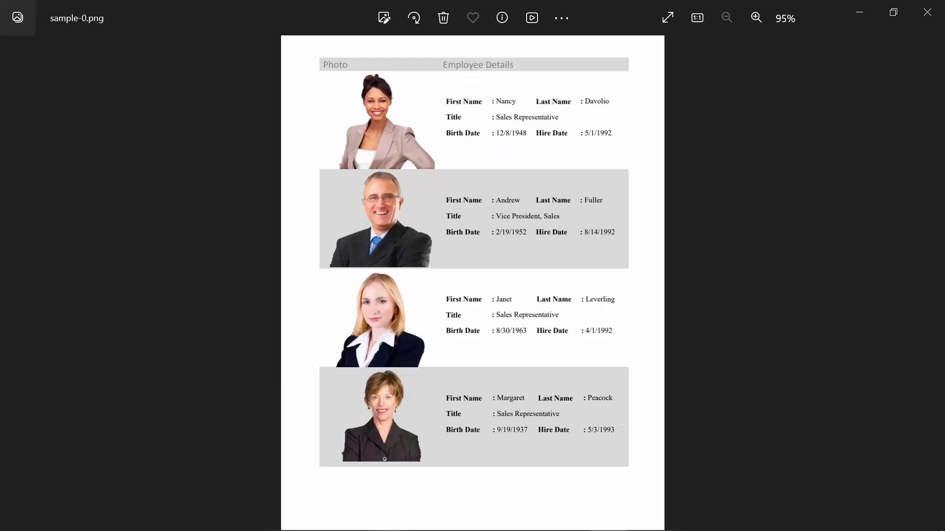